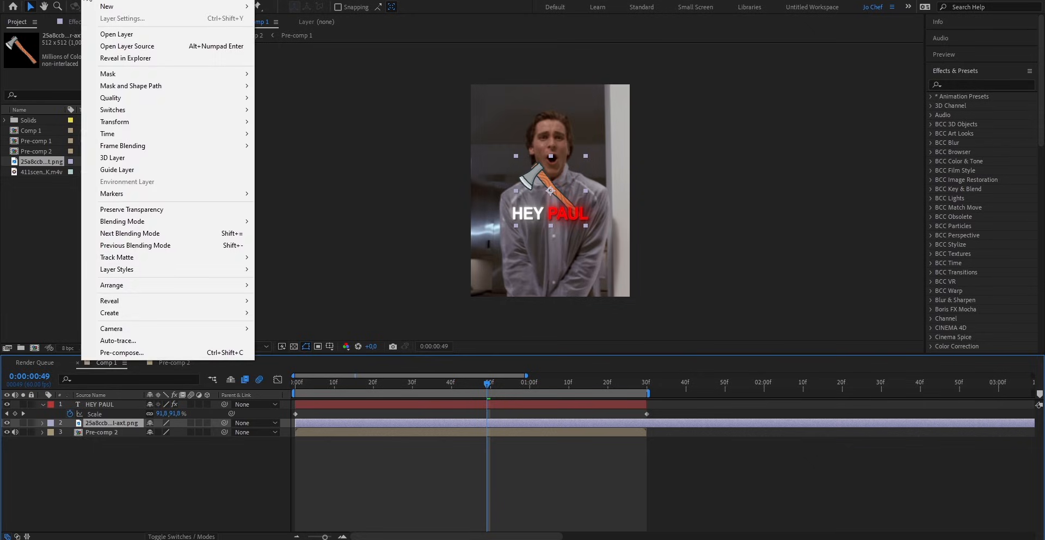
# Auto-trace the axe PNG over the Work Area time span using its Alpha channel
pyautogui.click(117, 340)
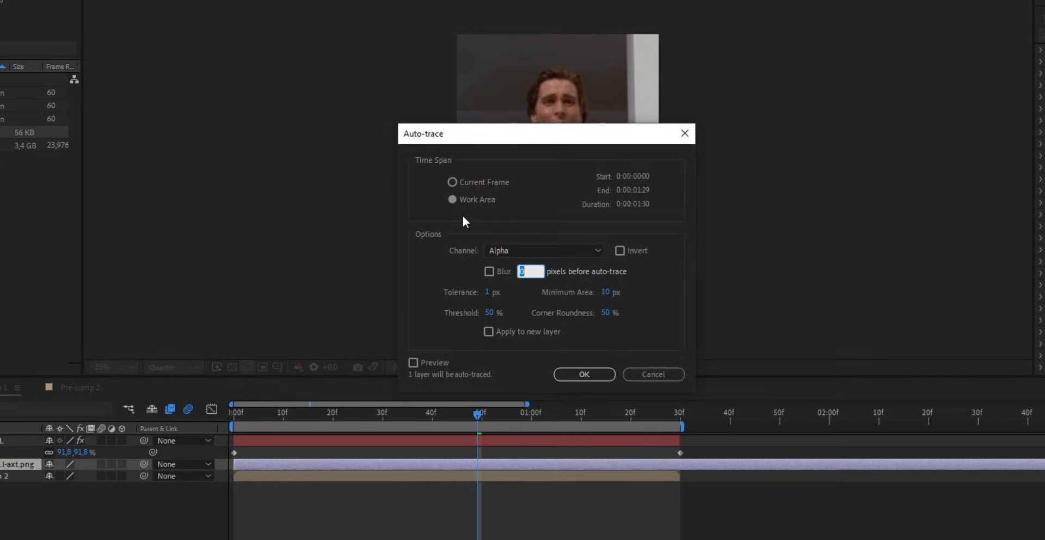
pyautogui.click(453, 199)
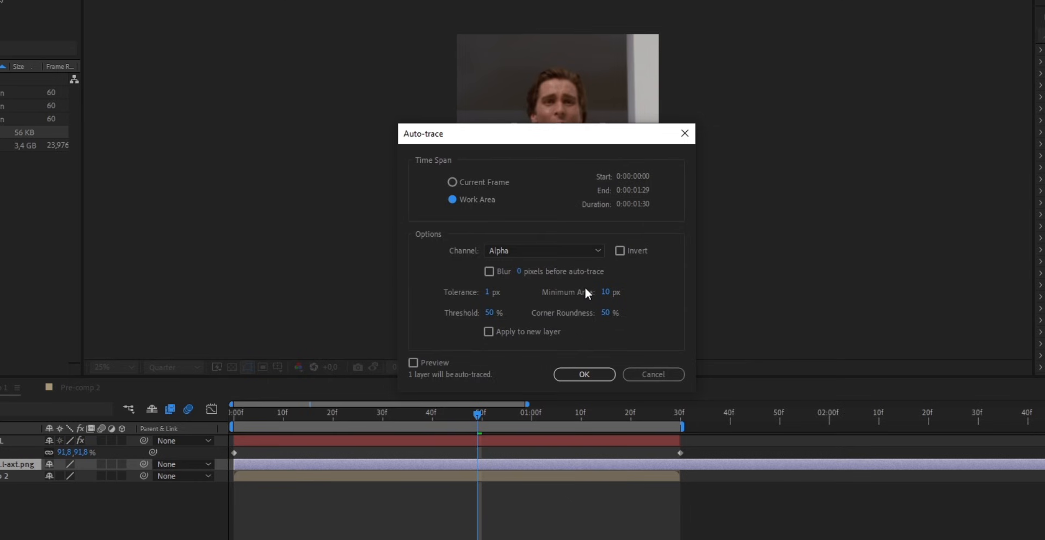
pyautogui.click(584, 375)
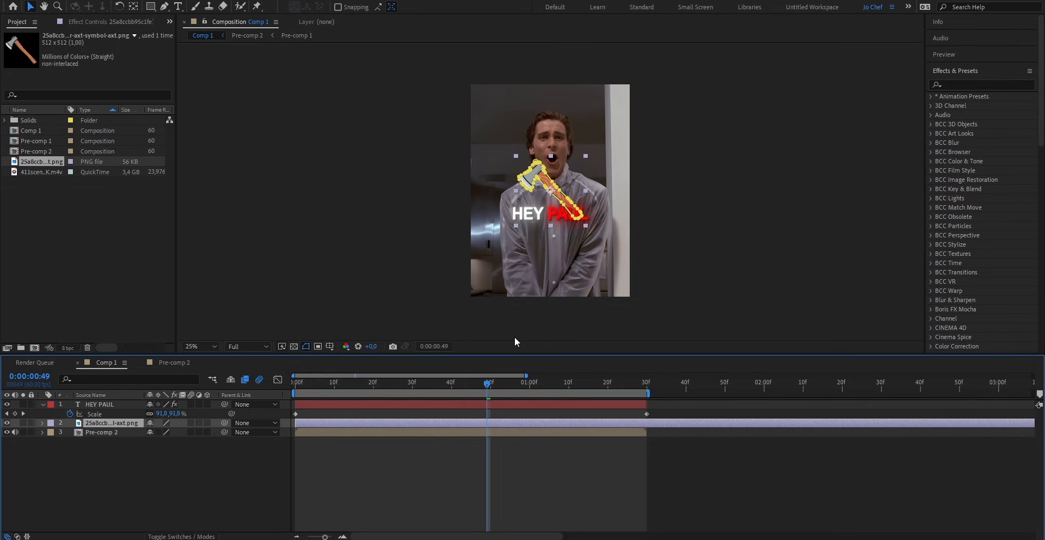
# Create a new 1170×1560 px black solid layer filling the composition
pyautogui.click(40, 424)
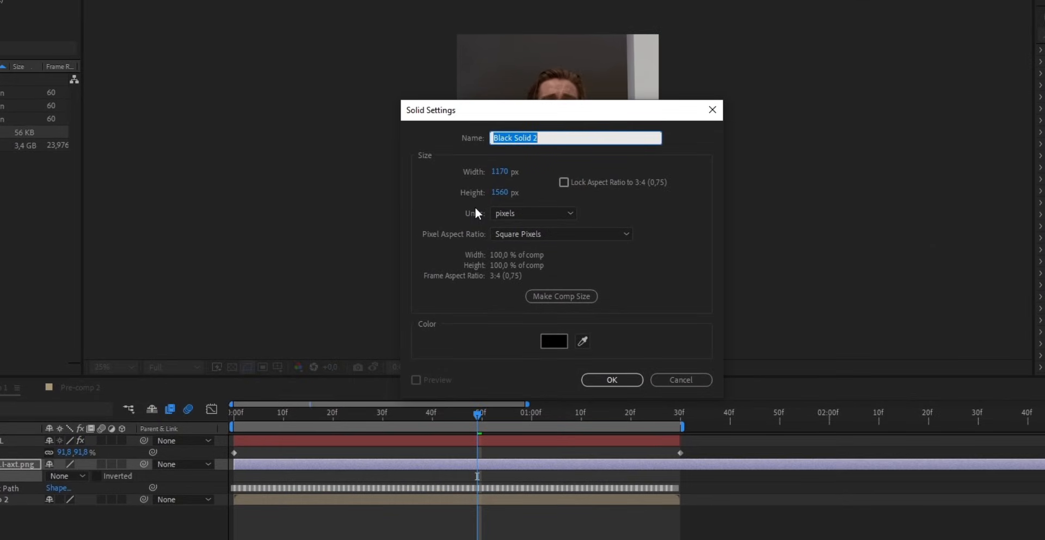
pyautogui.click(553, 342)
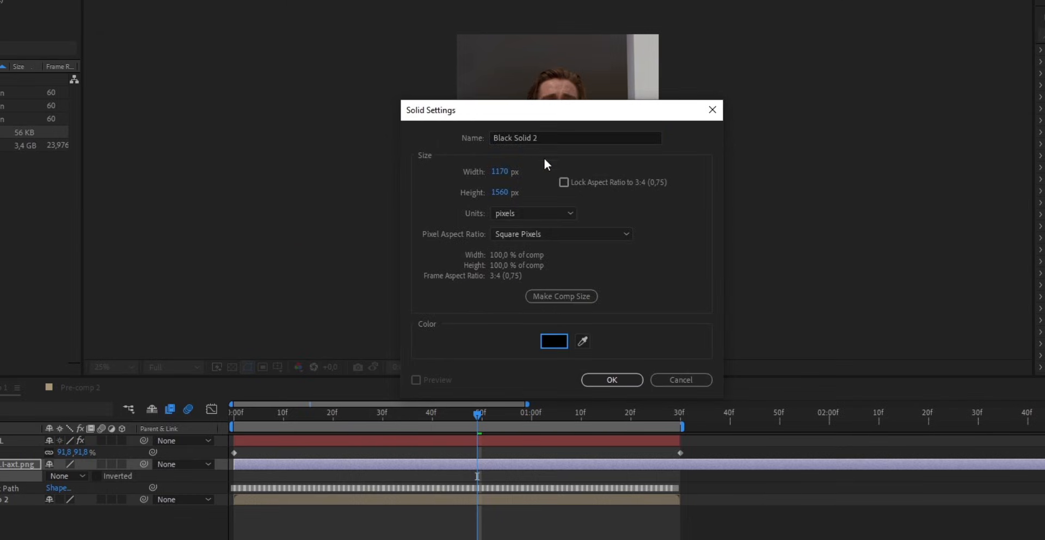
pyautogui.click(611, 379)
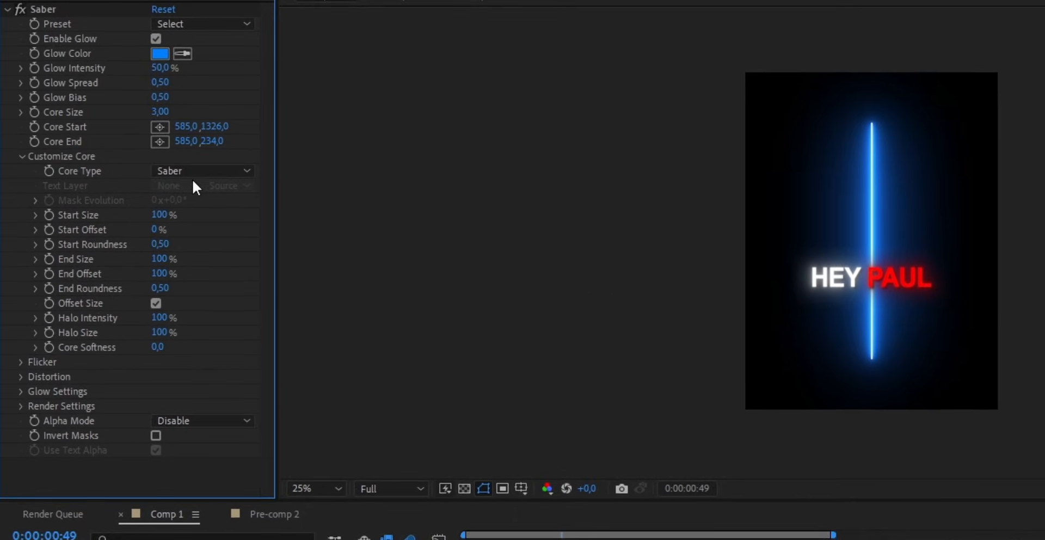
# Set Saber Core Type to Layer Masks and Composite Settings to Transparent
pyautogui.click(203, 171)
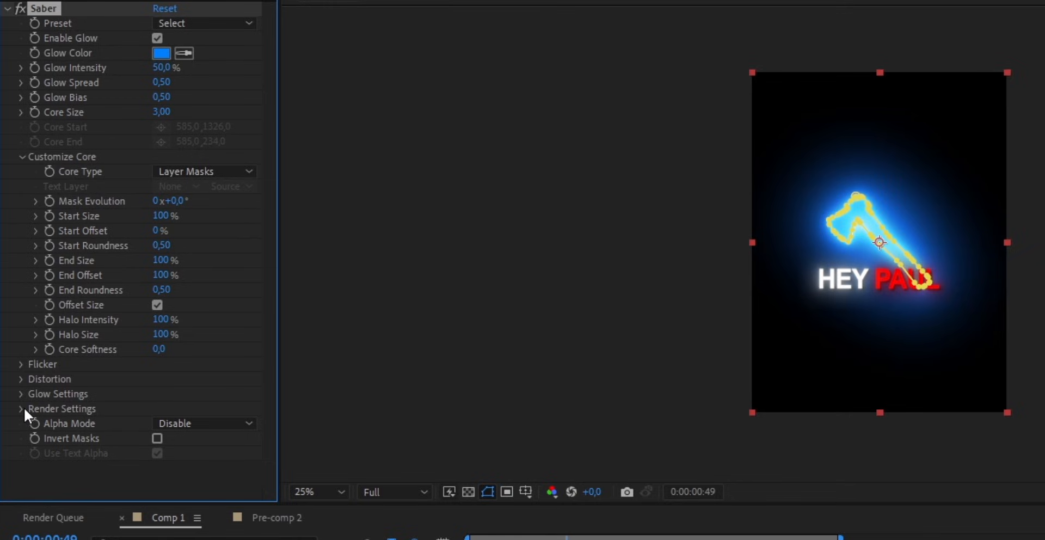
pyautogui.click(18, 409)
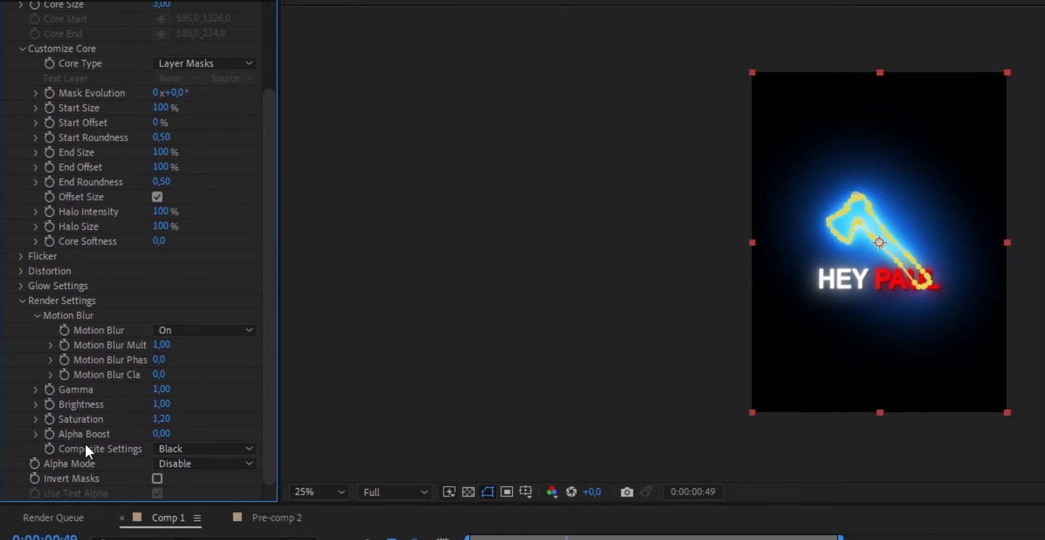
pyautogui.click(204, 448)
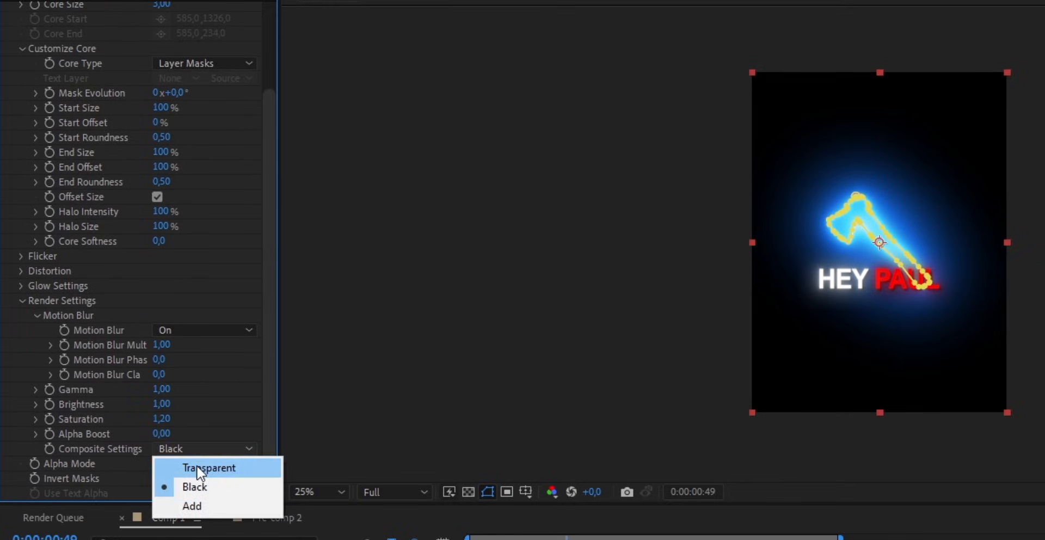
pyautogui.click(209, 468)
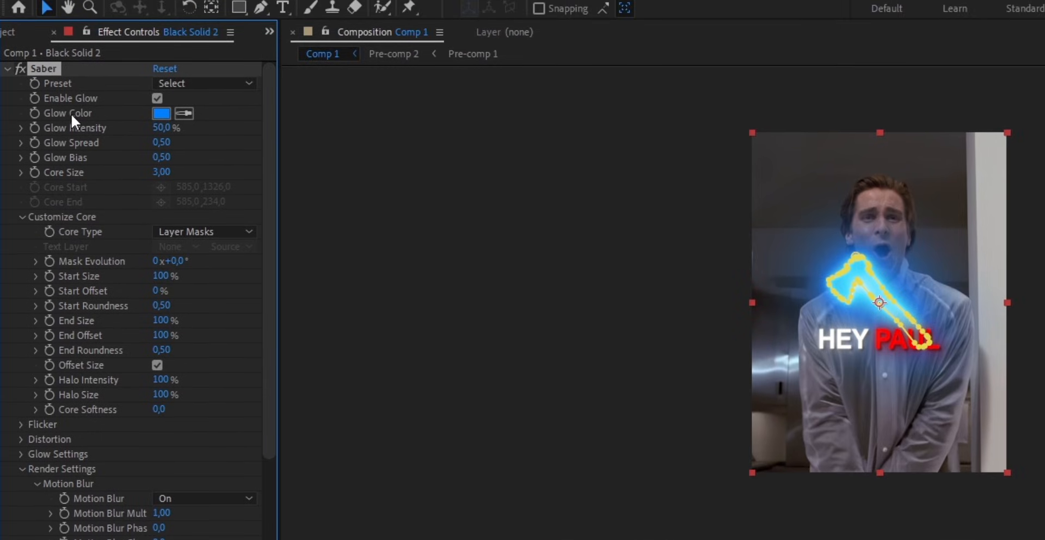
# Make the Saber glow red with Core Size 1.00 and reveal the solid's Position
pyautogui.click(161, 113)
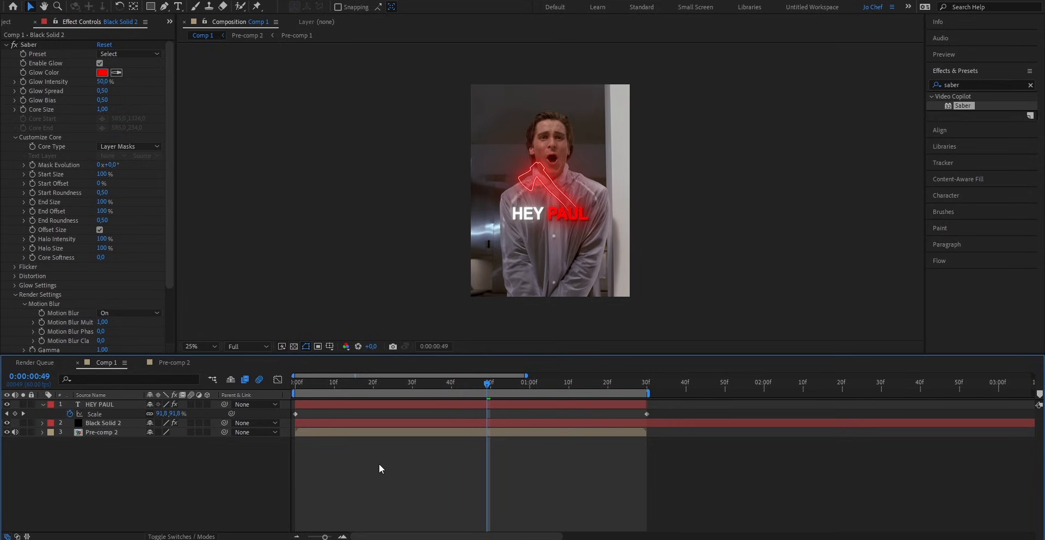
pyautogui.moveTo(356, 460)
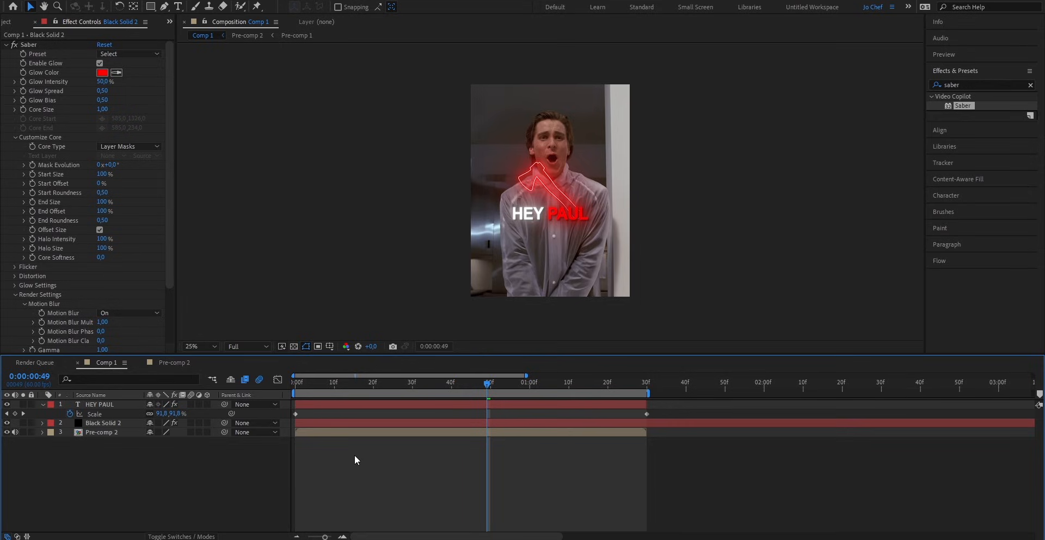
pyautogui.press('p')
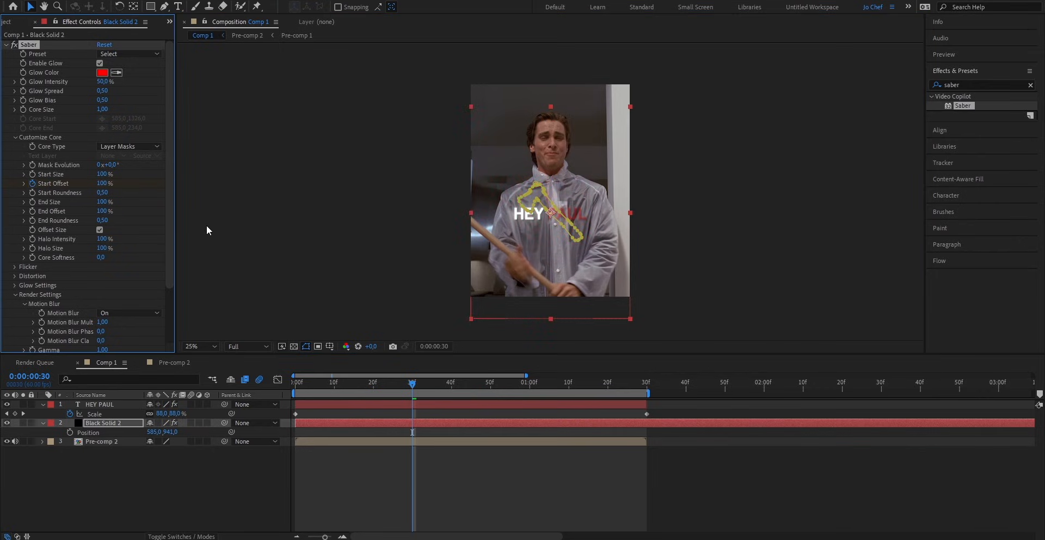
# Keyframe Saber Start Offset from 100% to 0% and apply Easy Ease to the keyframes
pyautogui.click(494, 386)
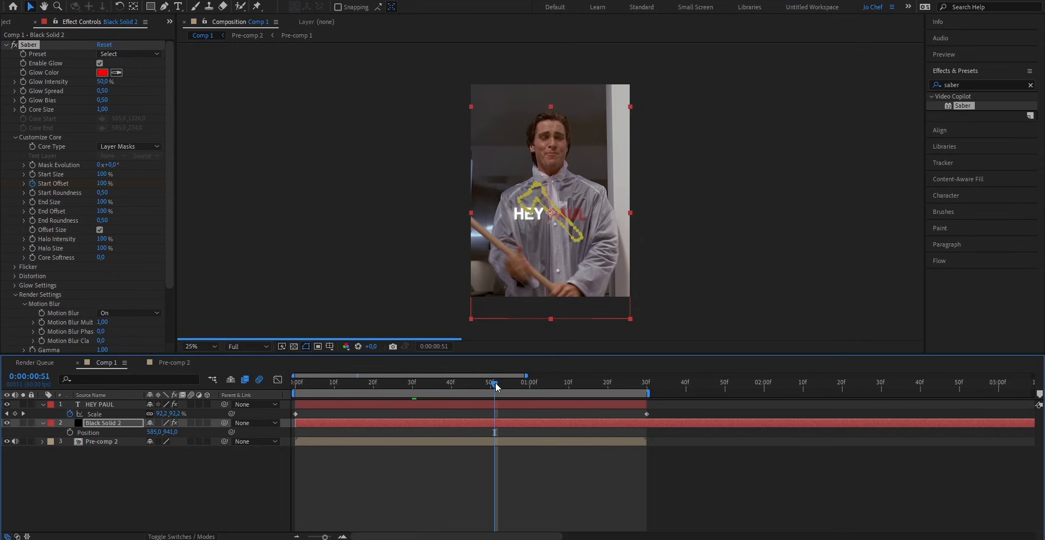
pyautogui.click(106, 184)
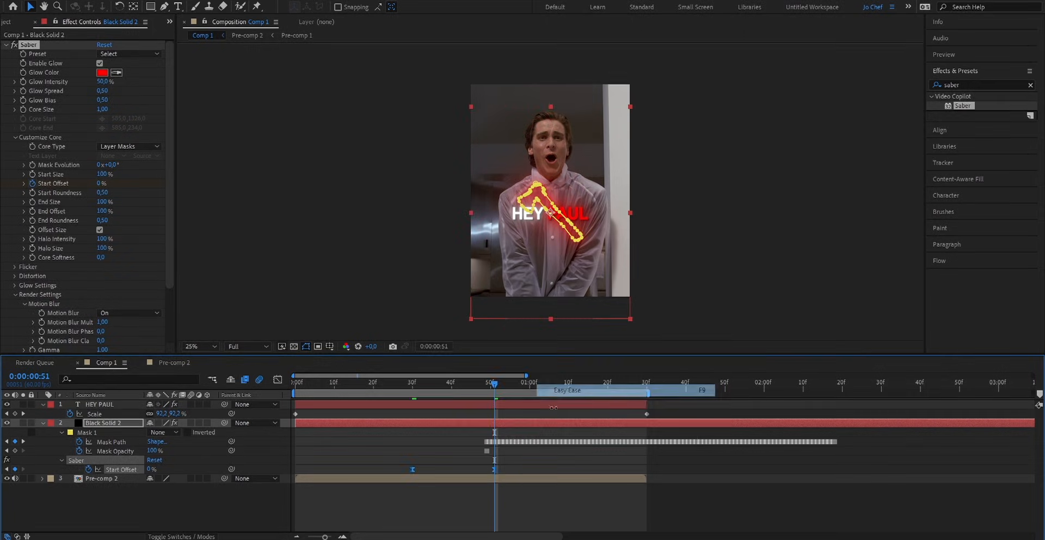
pyautogui.click(559, 383)
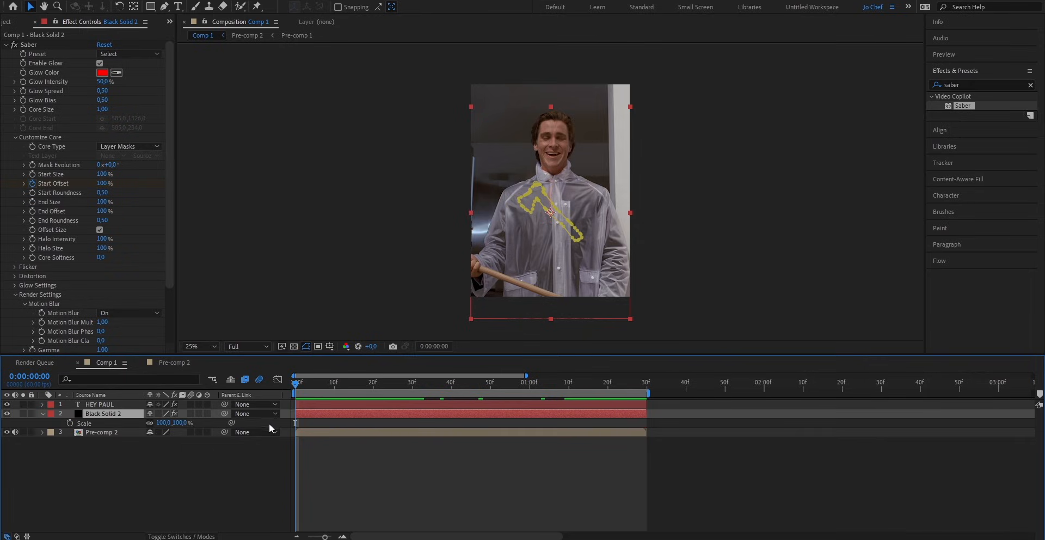
# Keyframe the solid's Scale from 100% at the start to 110% at the end
pyautogui.click(410, 383)
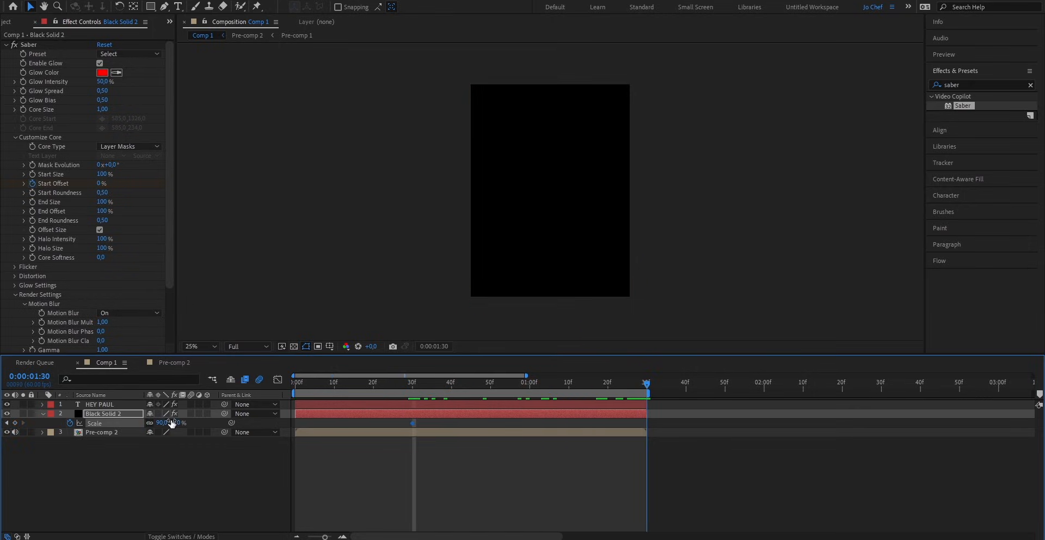
pyautogui.doubleClick(163, 423)
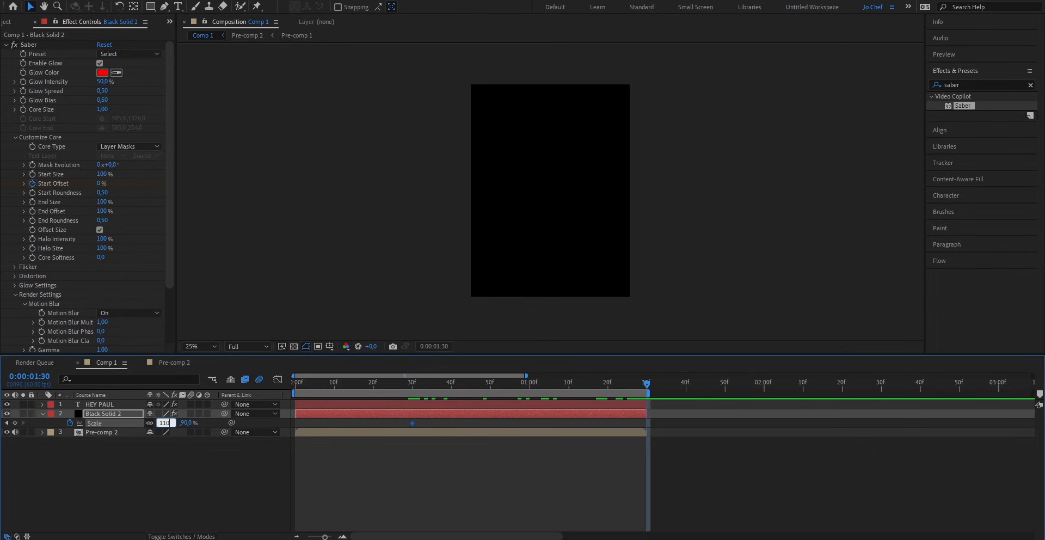